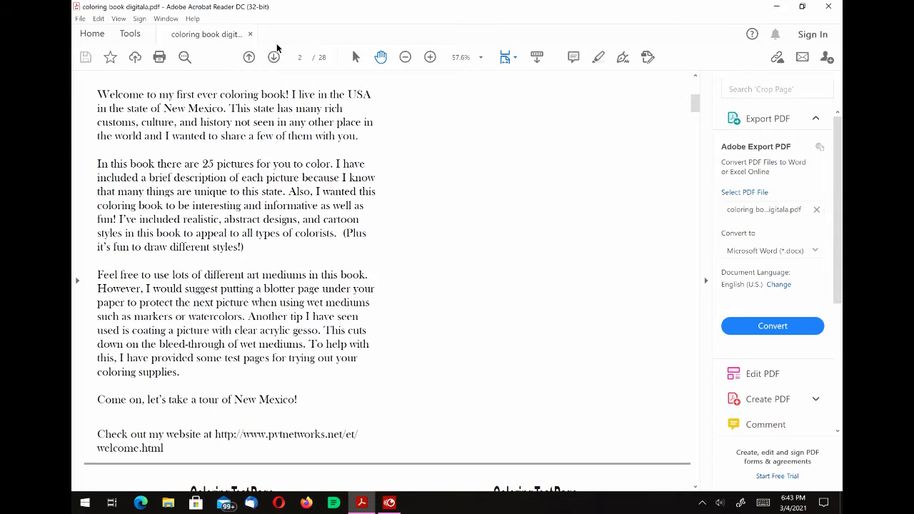
Step: Page forward past the coloring test page to page 4, Yucca
left_click(274, 57)
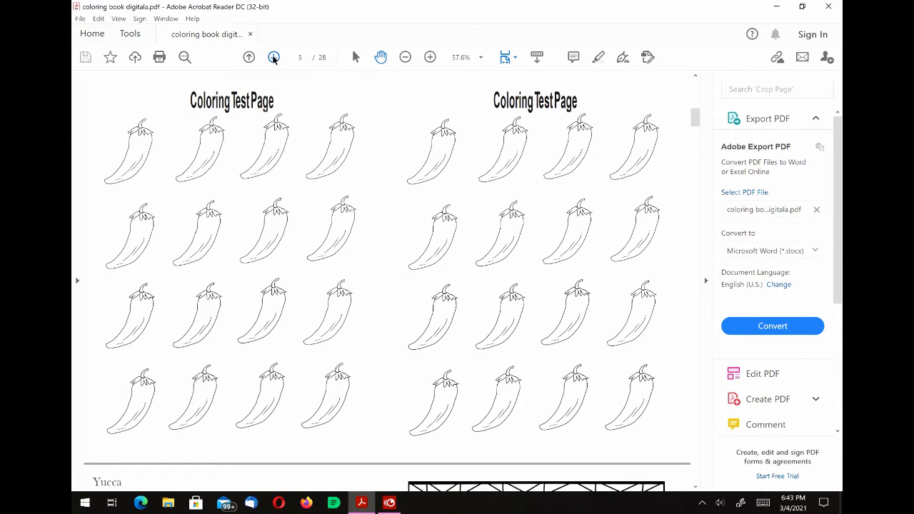
left_click(274, 57)
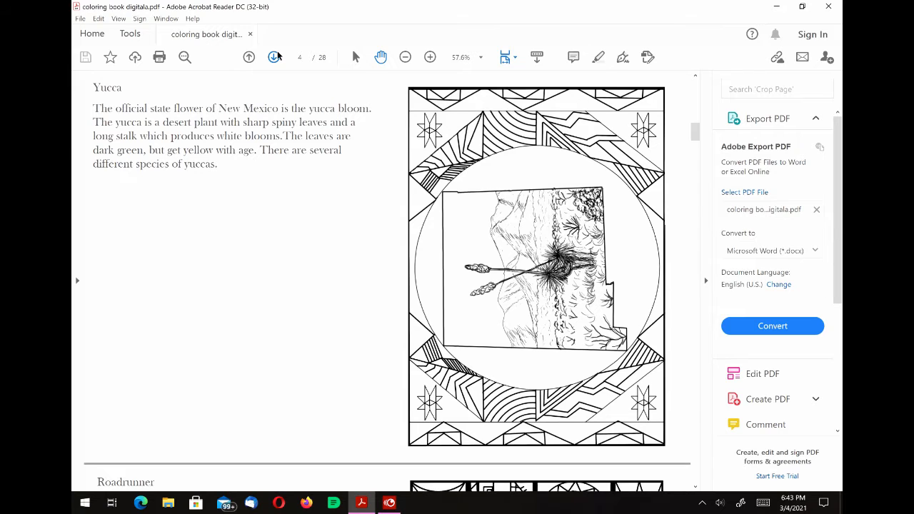
Step: Page through Roadrunner and Prickly Pear Cactus Flowers to page 7, Elk
left_click(274, 57)
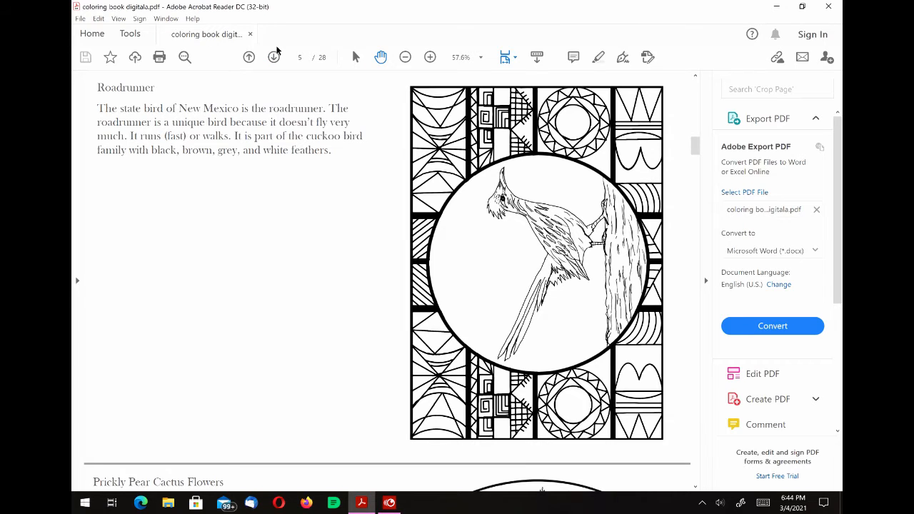
left_click(274, 57)
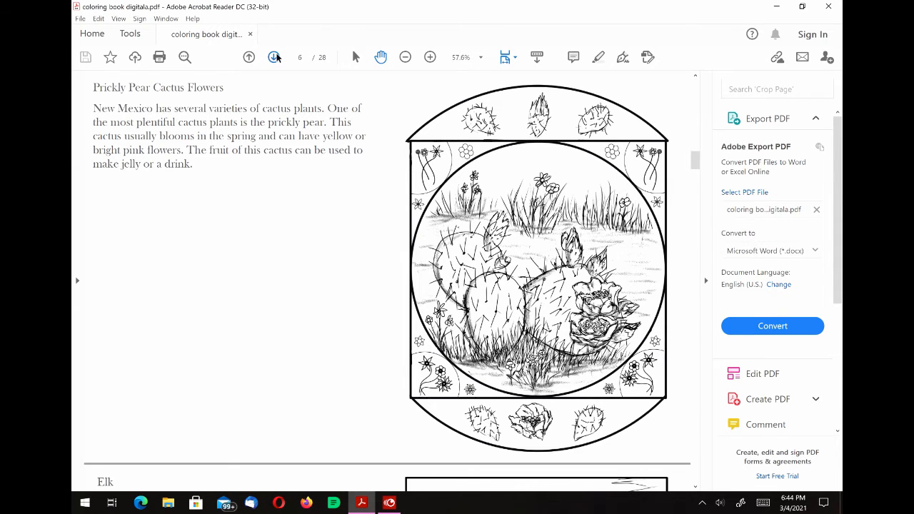
left_click(274, 57)
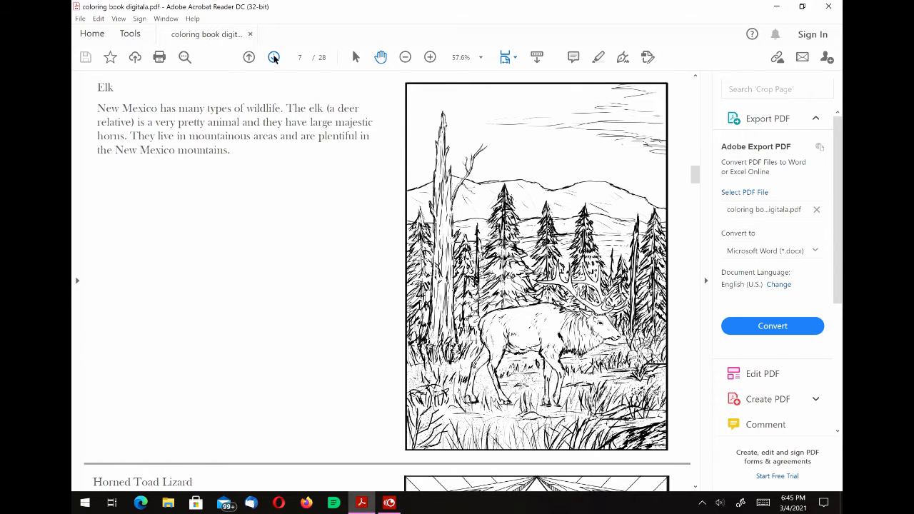
Step: Page past Horned Toad Lizard to page 10, Albuquerque Balloon Fiesta
left_click(274, 57)
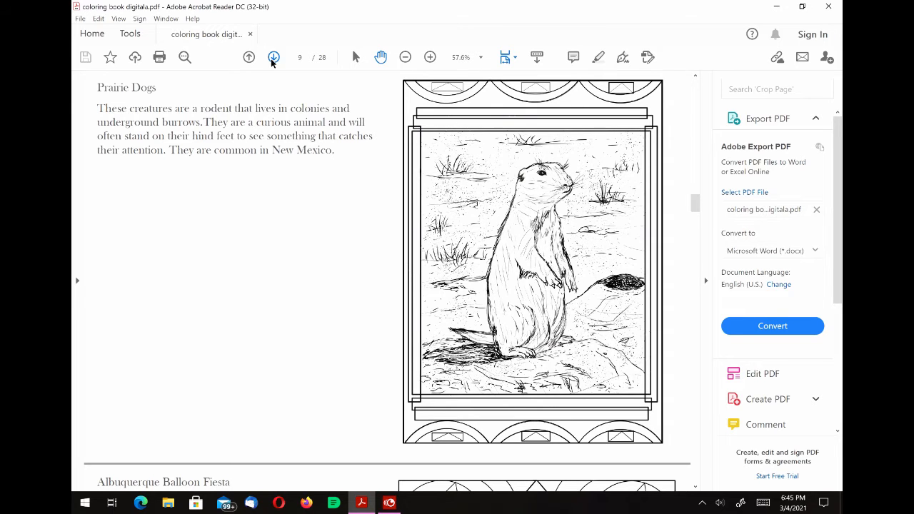
left_click(273, 58)
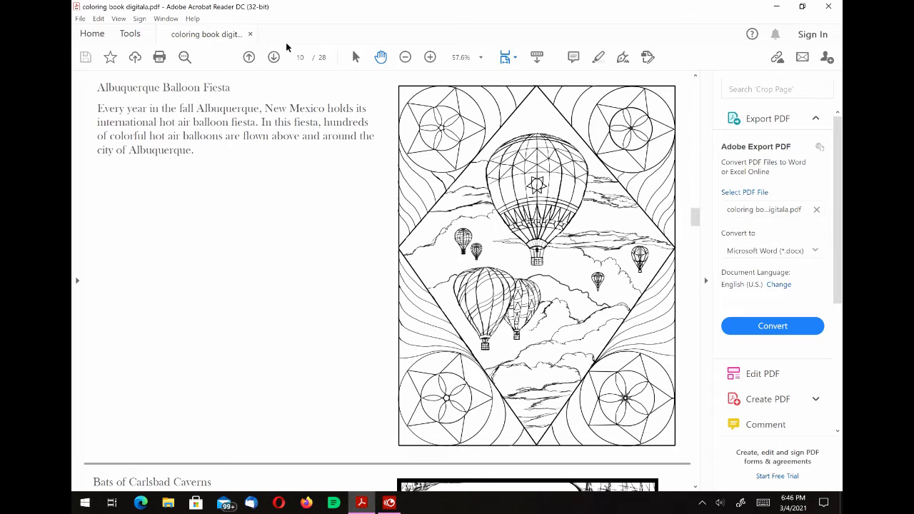
Step: Page through Bats of Carlsbad Caverns and Organ Mountains to Sanctuary of Chimayo
left_click(273, 57)
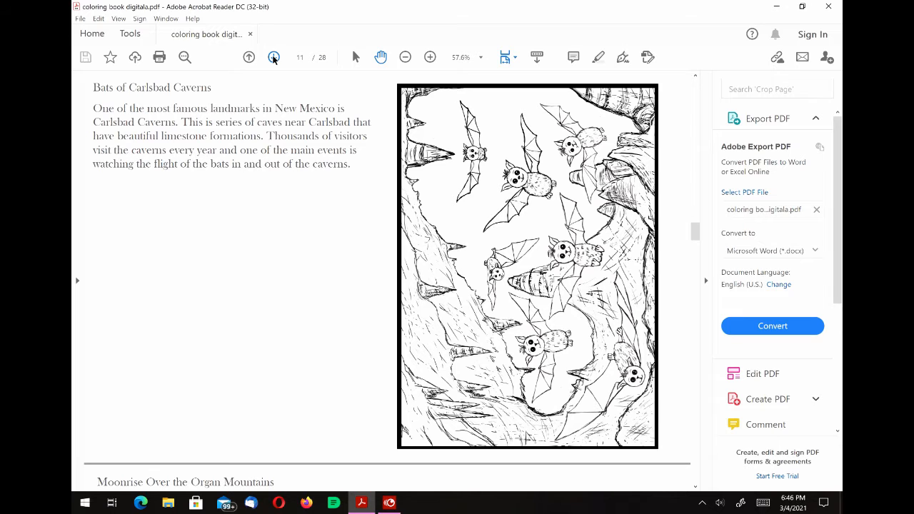
left_click(273, 57)
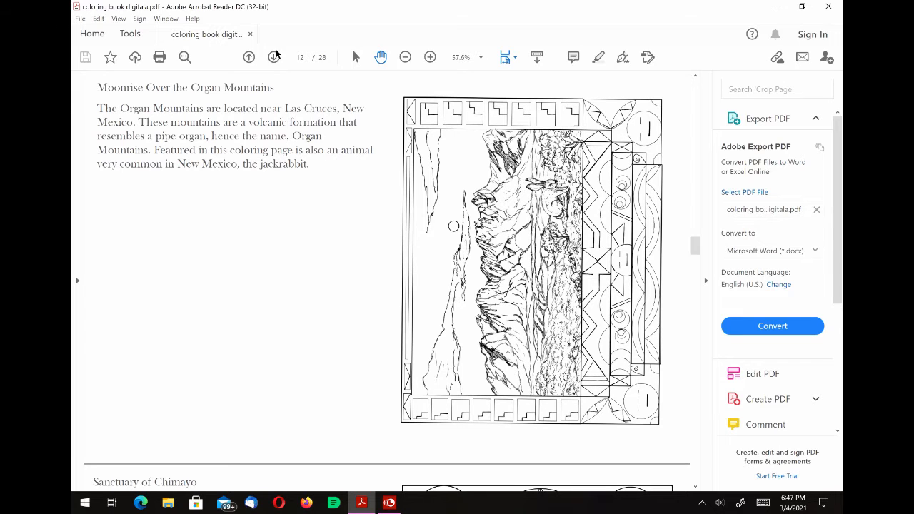
left_click(274, 58)
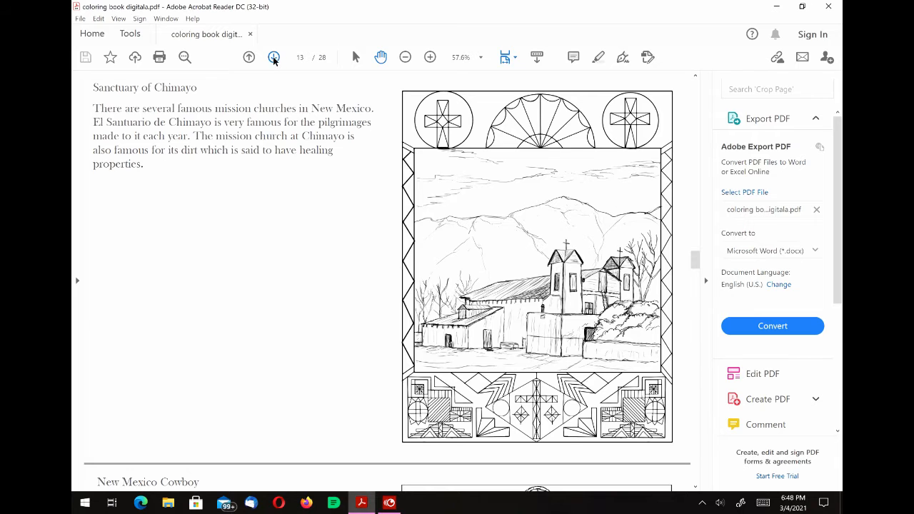
Step: Page through New Mexico Cowboy and Cowgirl to page 16, Southwest Windmill
left_click(273, 57)
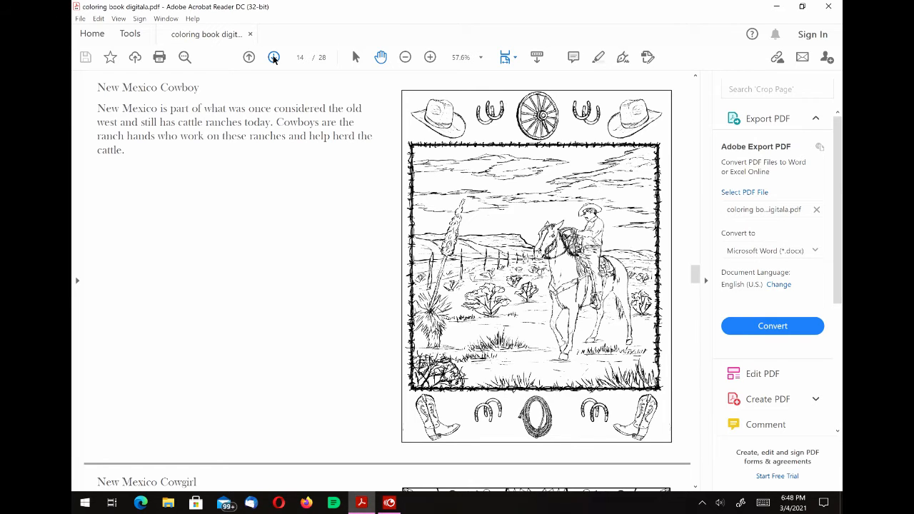
left_click(274, 57)
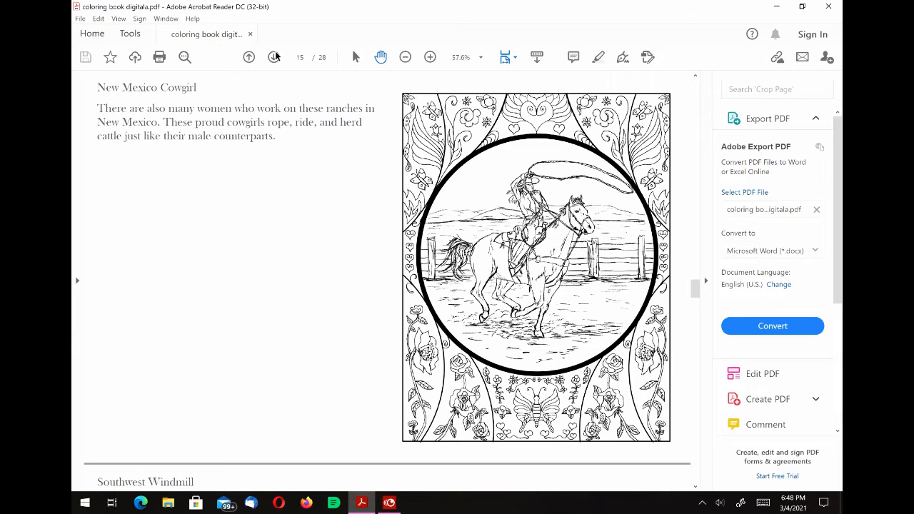
left_click(273, 57)
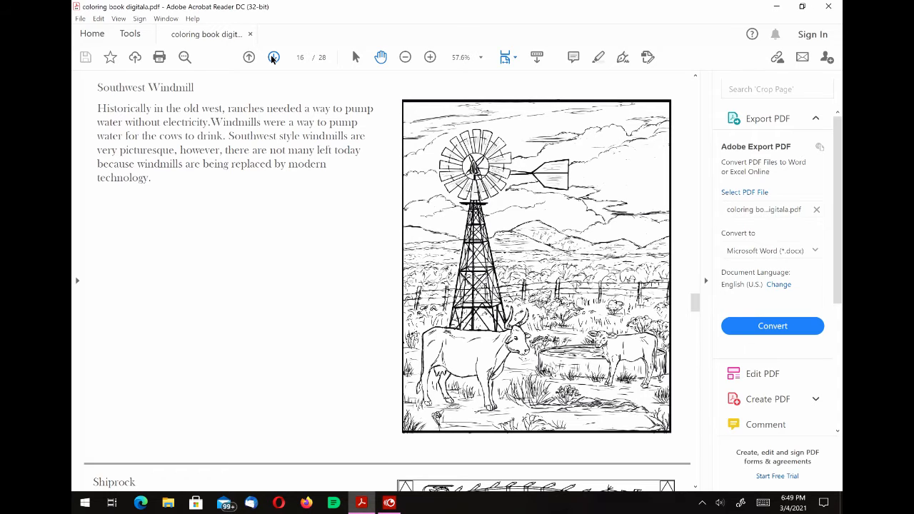
Step: Page past Shiprock to page 18, the Mariachi Band page
left_click(273, 57)
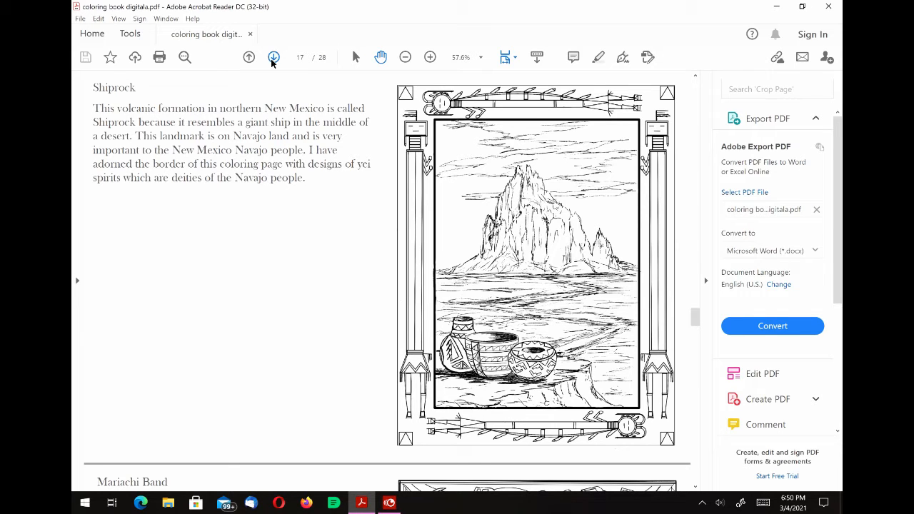
left_click(273, 57)
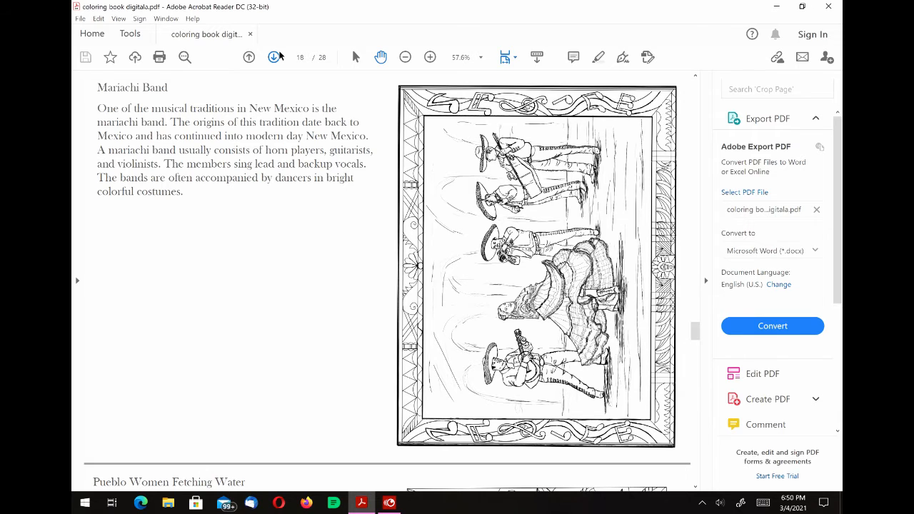
Step: Advance past Pueblo Women Fetching Water to page 20, Sun Kachina
left_click(274, 57)
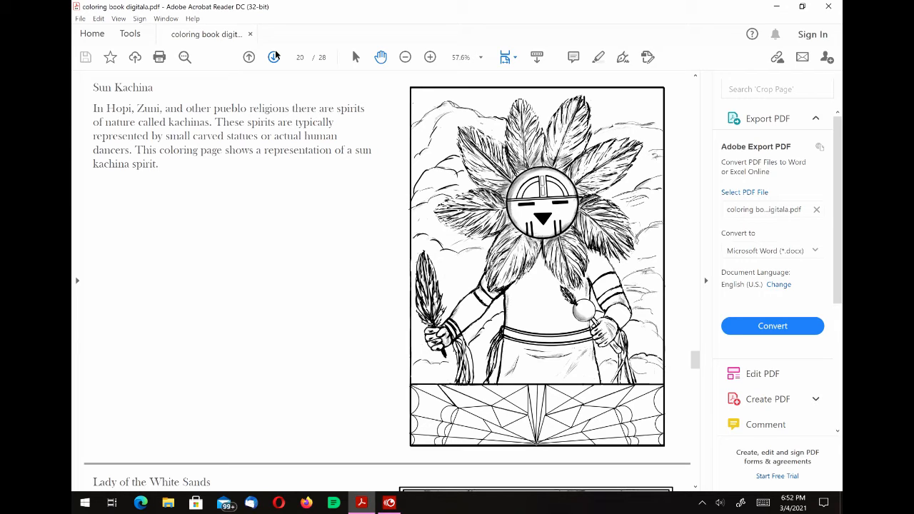
Step: Page past Lady of the White Sands to page 22, Zozobra aka Old Man Gloom
left_click(274, 58)
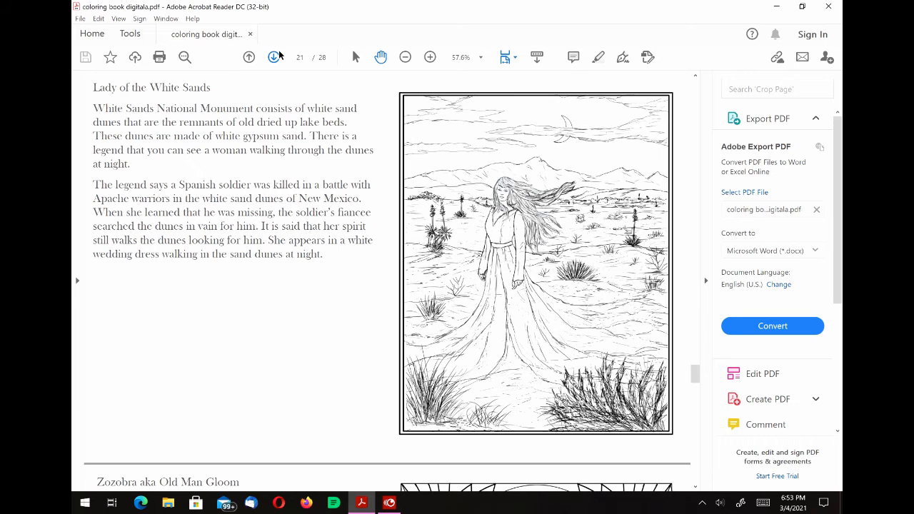
left_click(274, 57)
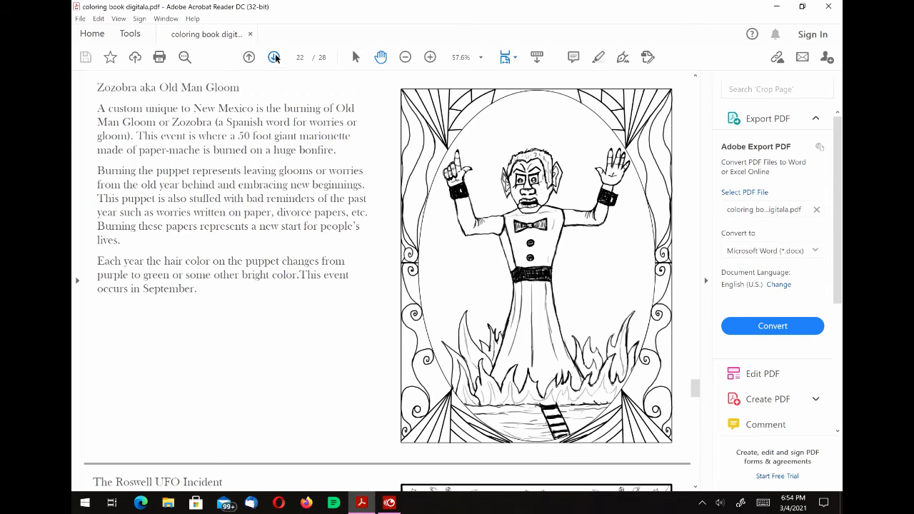
Step: Advance to page 23, The Roswell UFO Incident
left_click(274, 57)
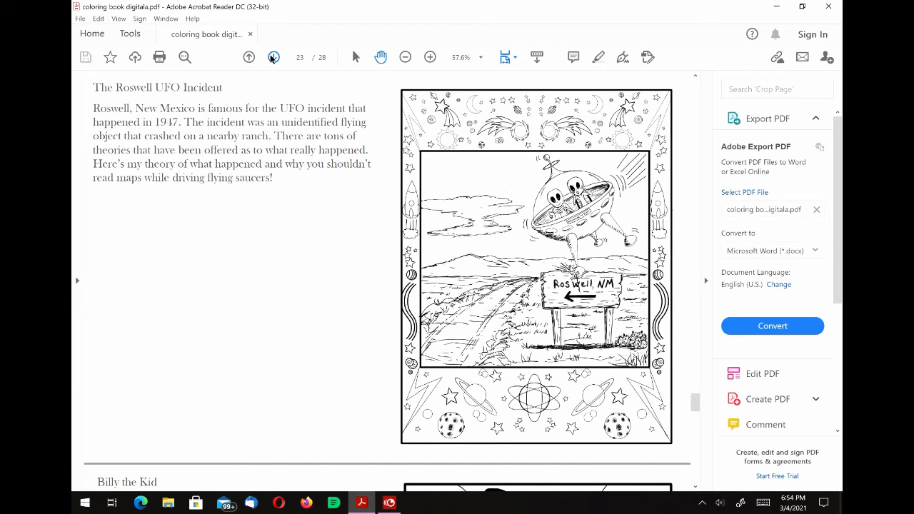
Step: Advance to page 24, Billy the Kid
left_click(273, 57)
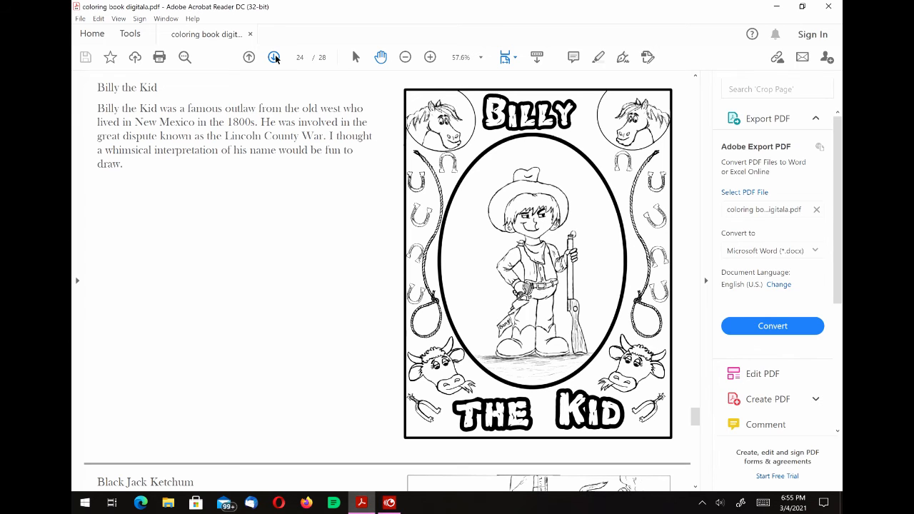
Step: Advance to page 25, Black Jack Ketchum, with its train robbery drawing
left_click(274, 57)
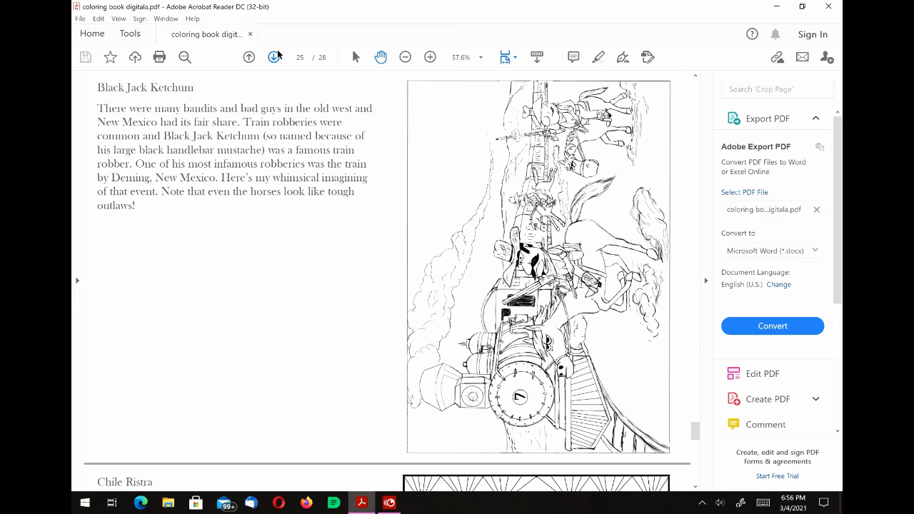
Step: Advance to page 26, Chile Ristra, showing the adobe doorway drawing
left_click(274, 58)
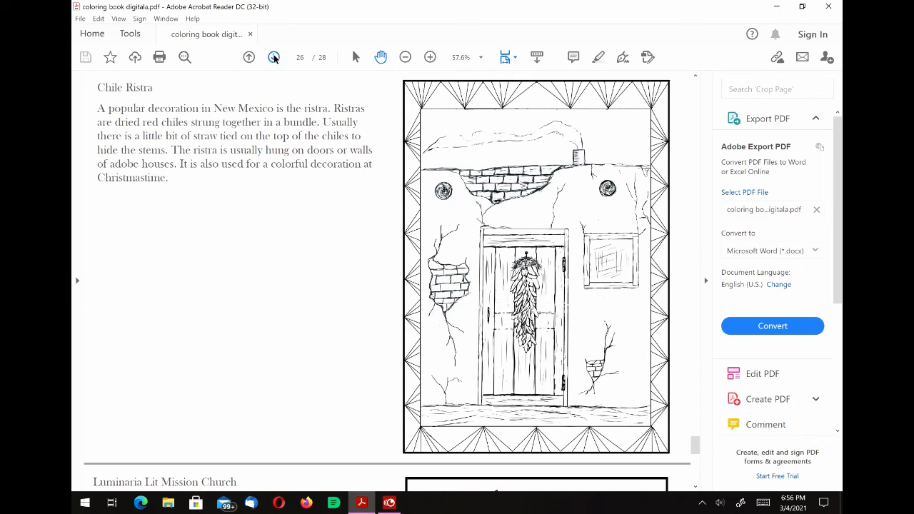
Step: Page past Luminaria Lit Mission Church to the final page 28, Hatch Chile
left_click(273, 57)
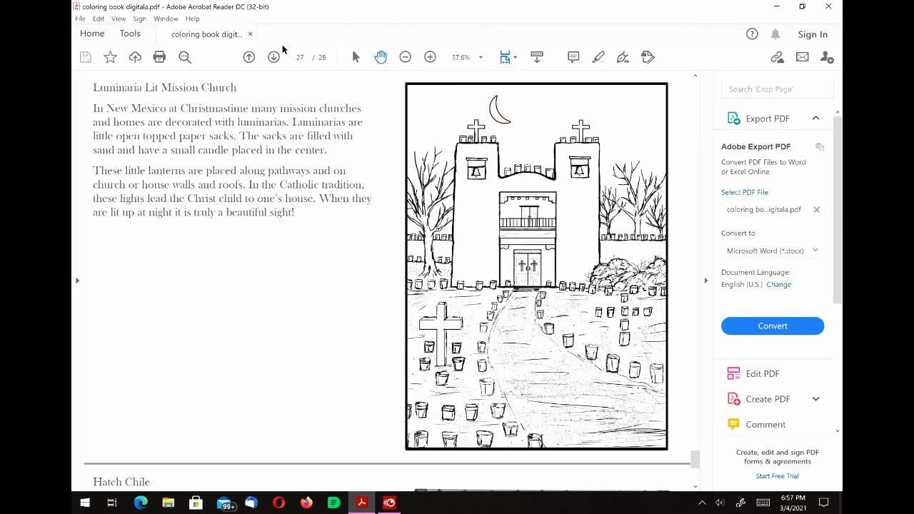
left_click(273, 57)
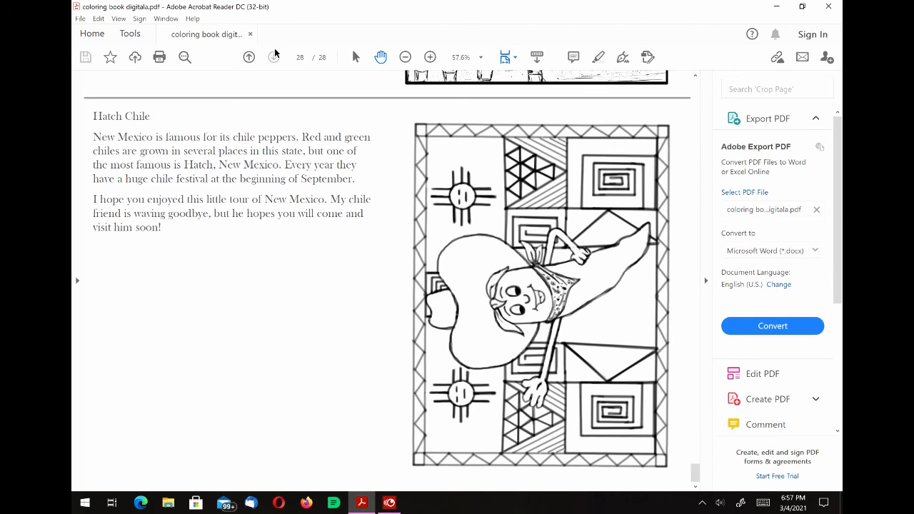